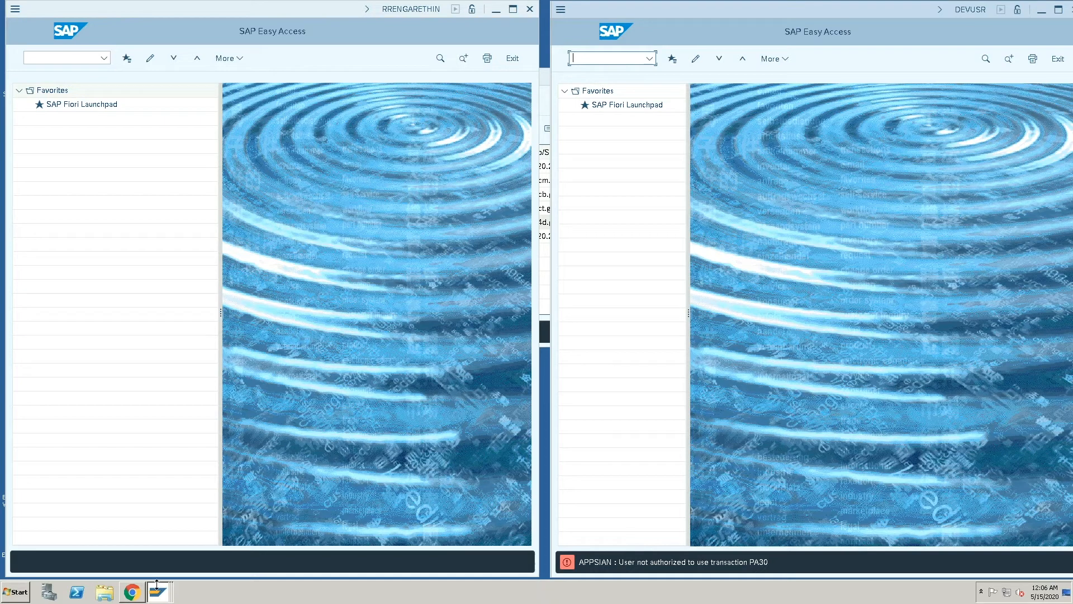
- Run SU01 and display user SAPDEV's assigned profiles, SAP_ALL and SAP_NEW
left_click(159, 591)
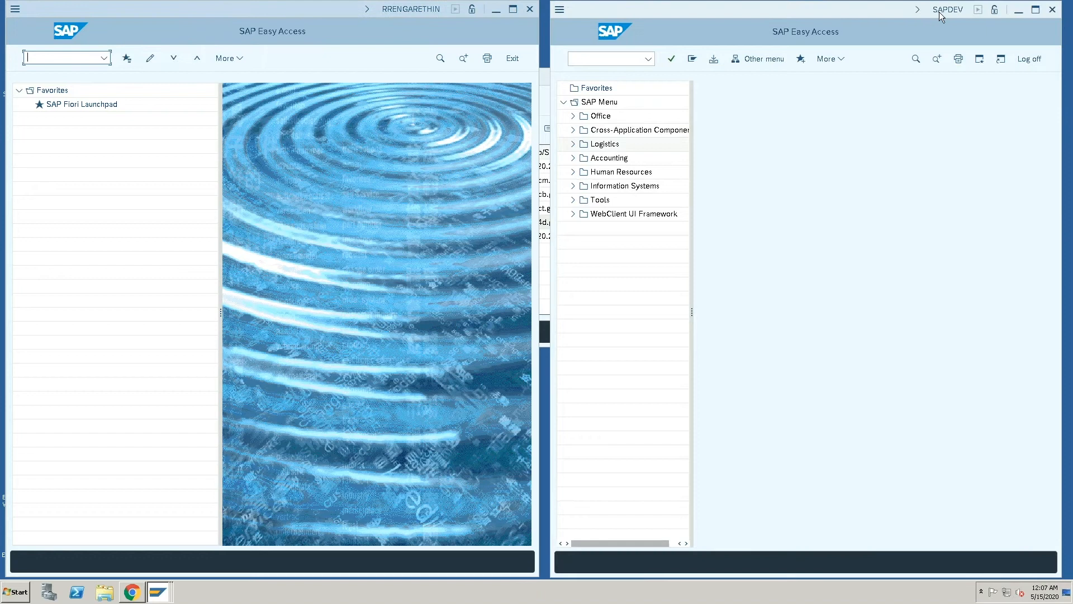
mouse_move(424, 21)
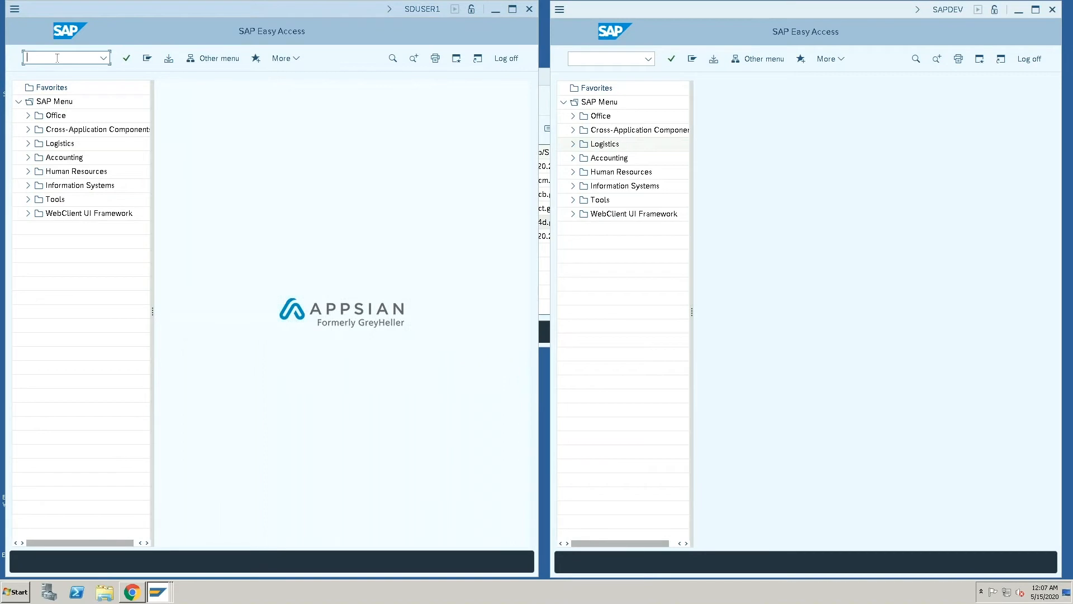
type("/")
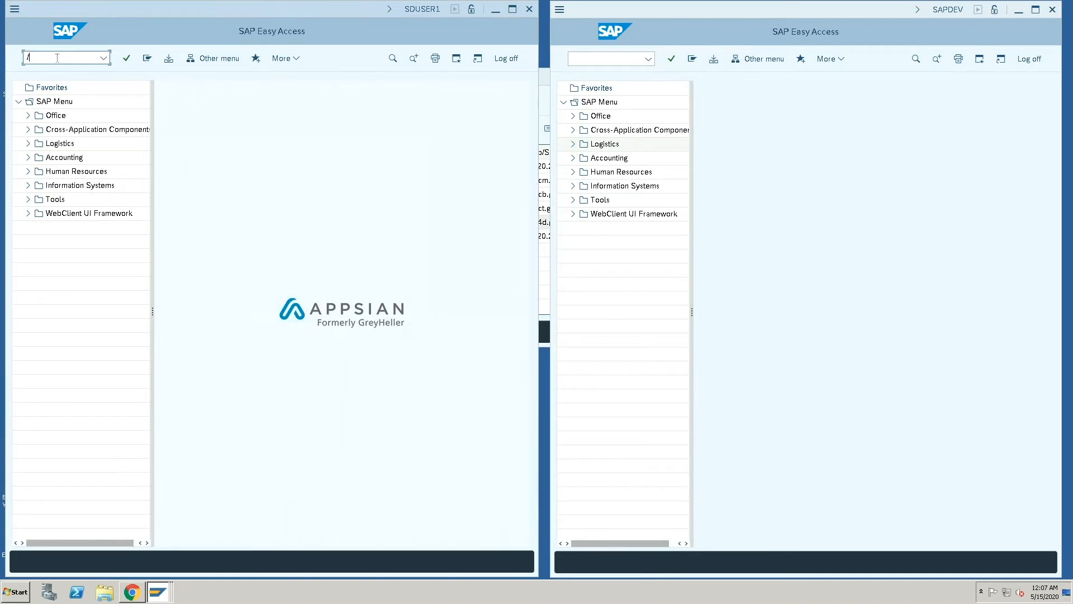
type("/nsu01")
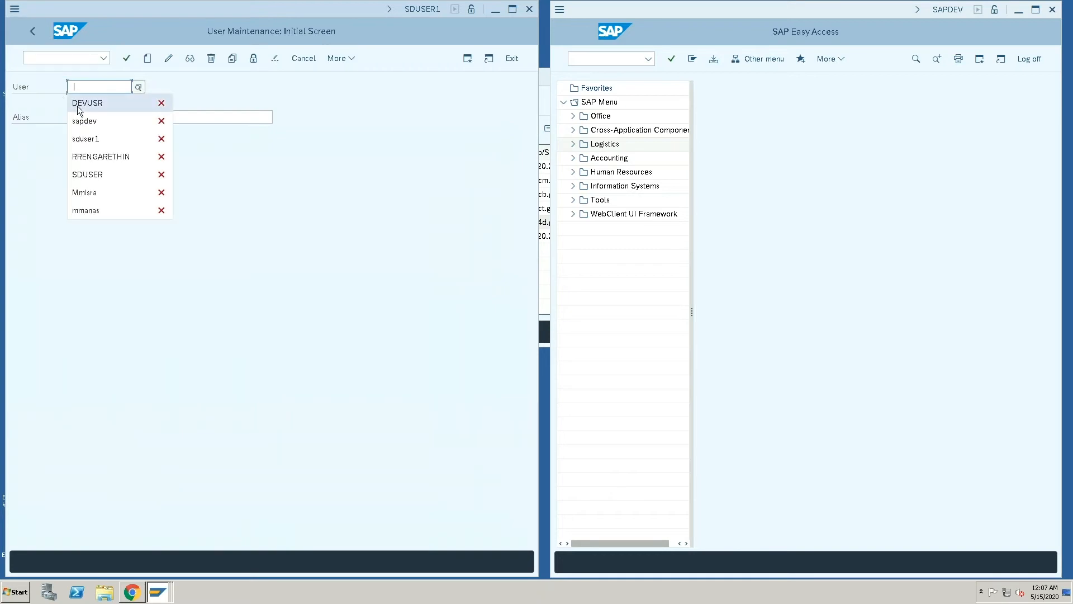
left_click(85, 120)
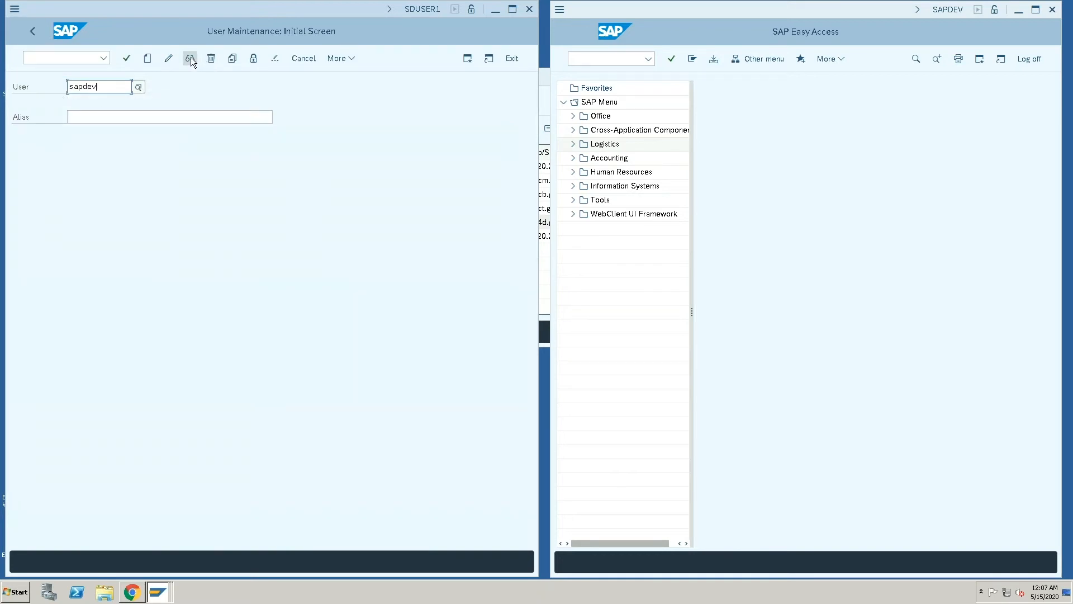
left_click(189, 58)
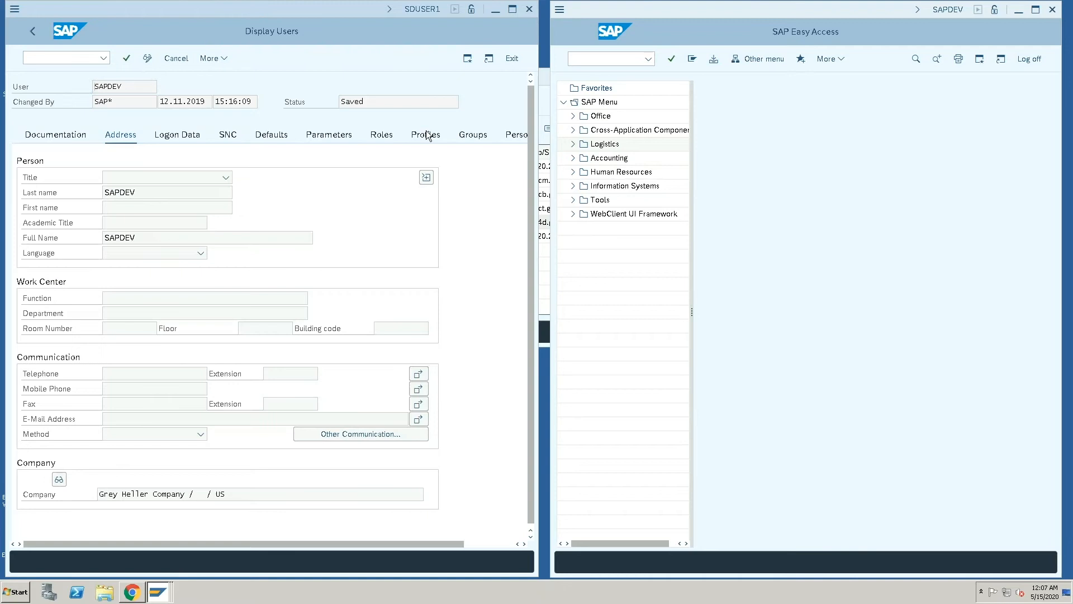
left_click(426, 134)
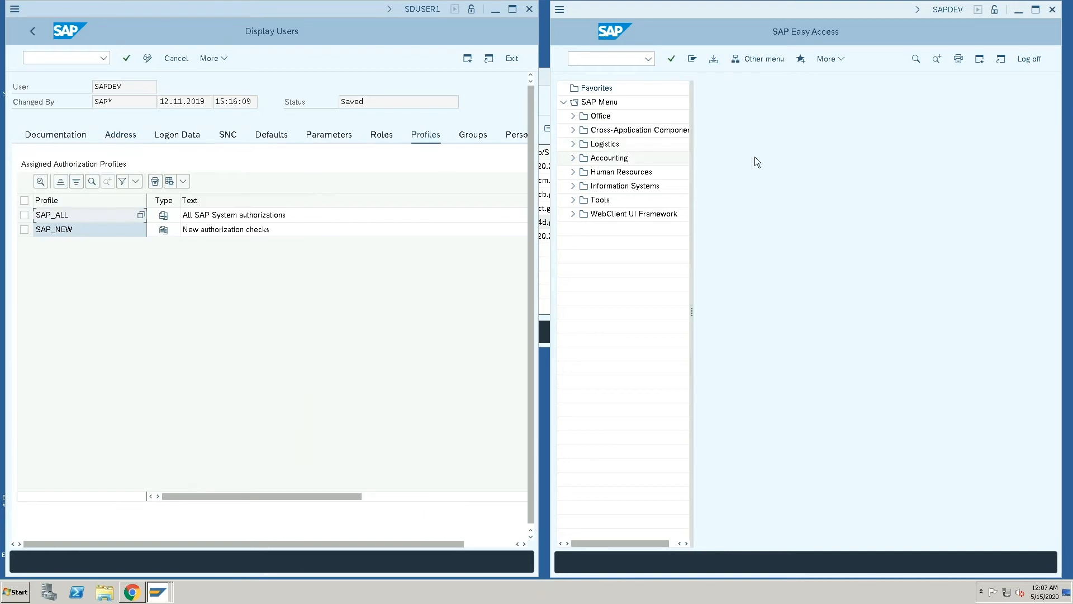
left_click(605, 59)
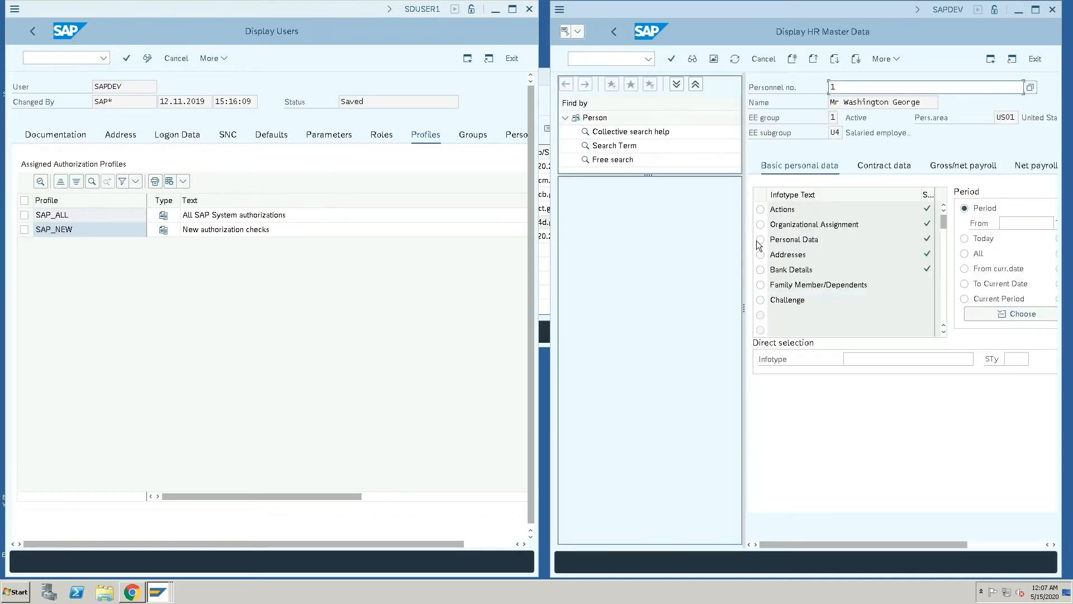
- As SAPDEV, open personnel number 1's Personal Data with masked last name, full name and SSN
left_click(760, 239)
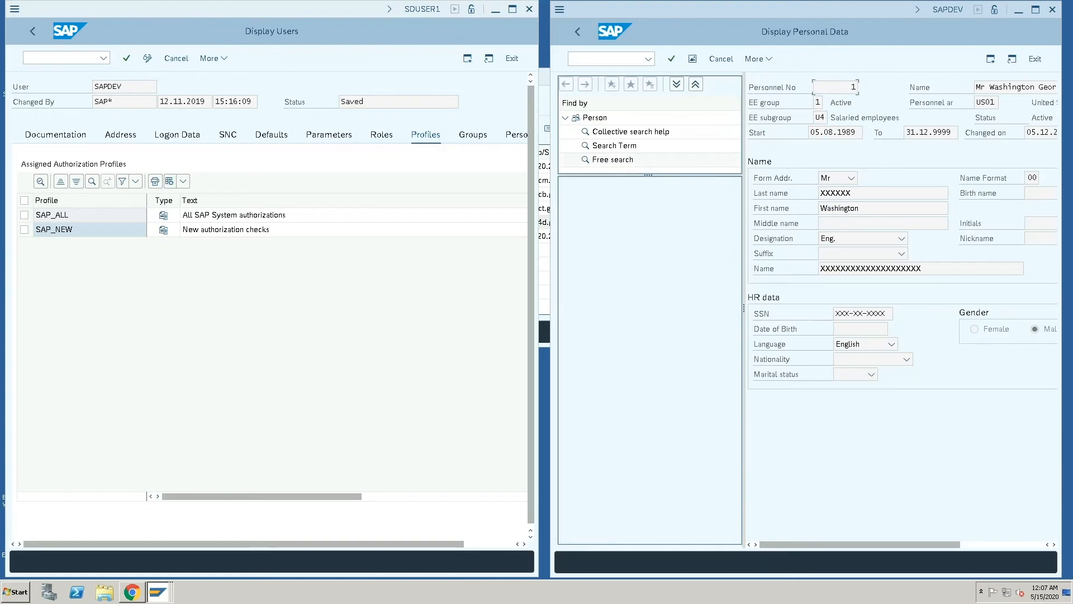
mouse_move(744, 308)
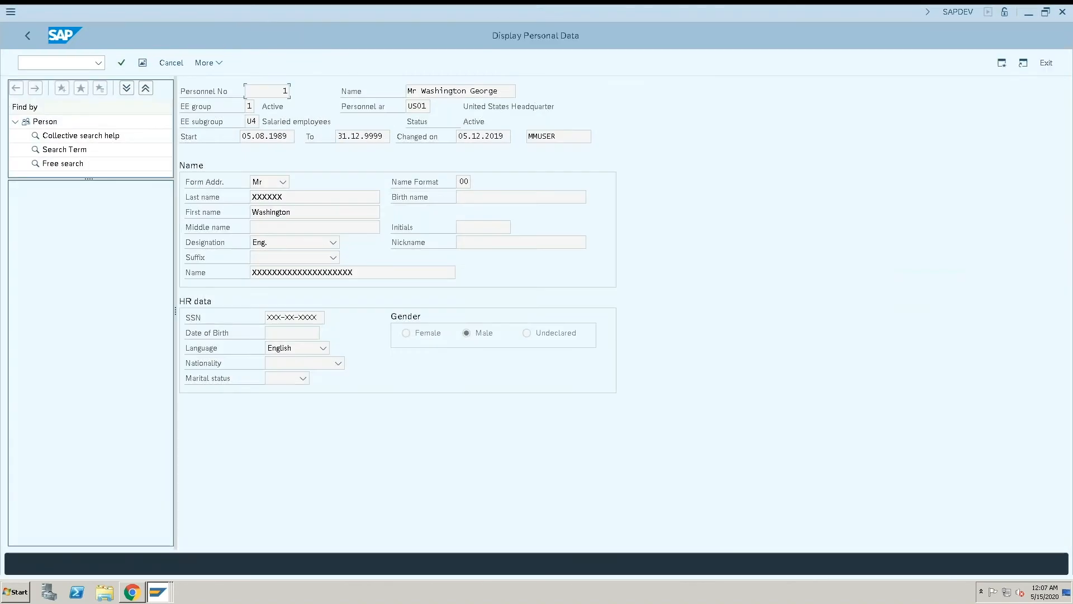
mouse_move(195, 210)
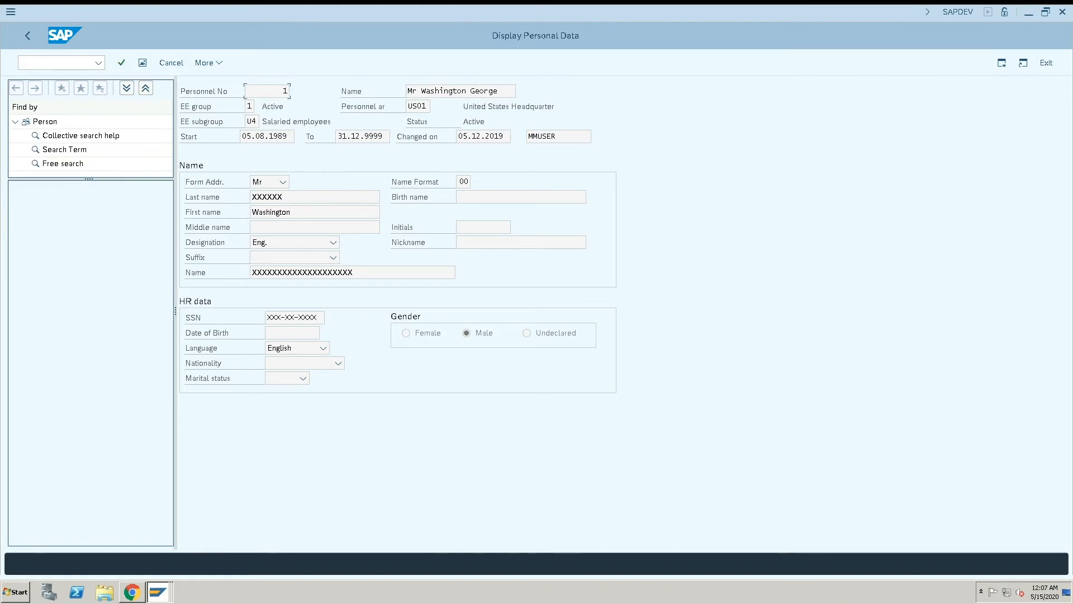
mouse_move(250, 312)
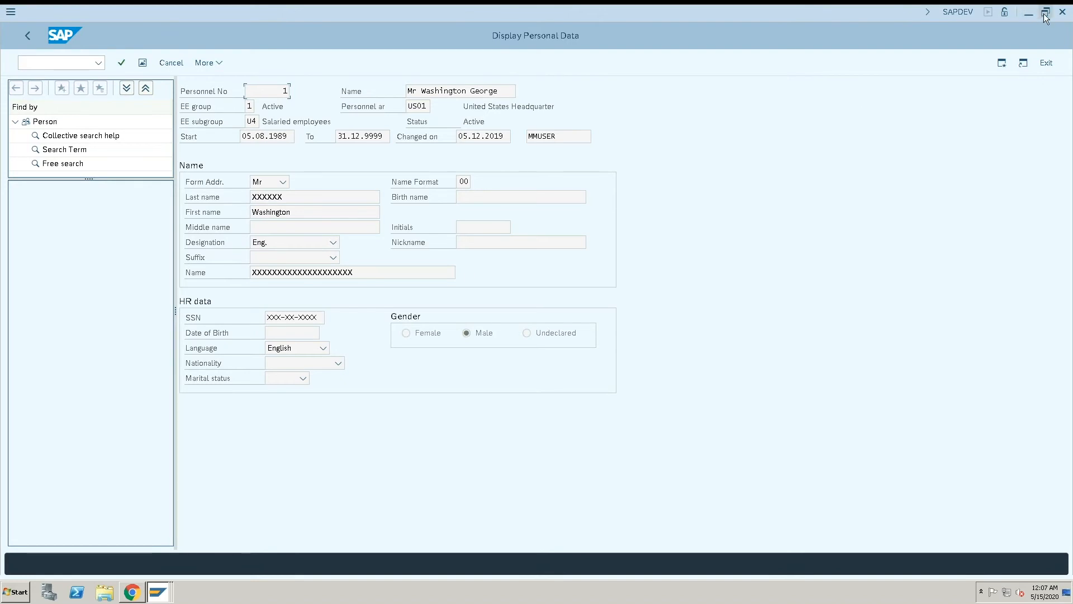
left_click(1043, 12)
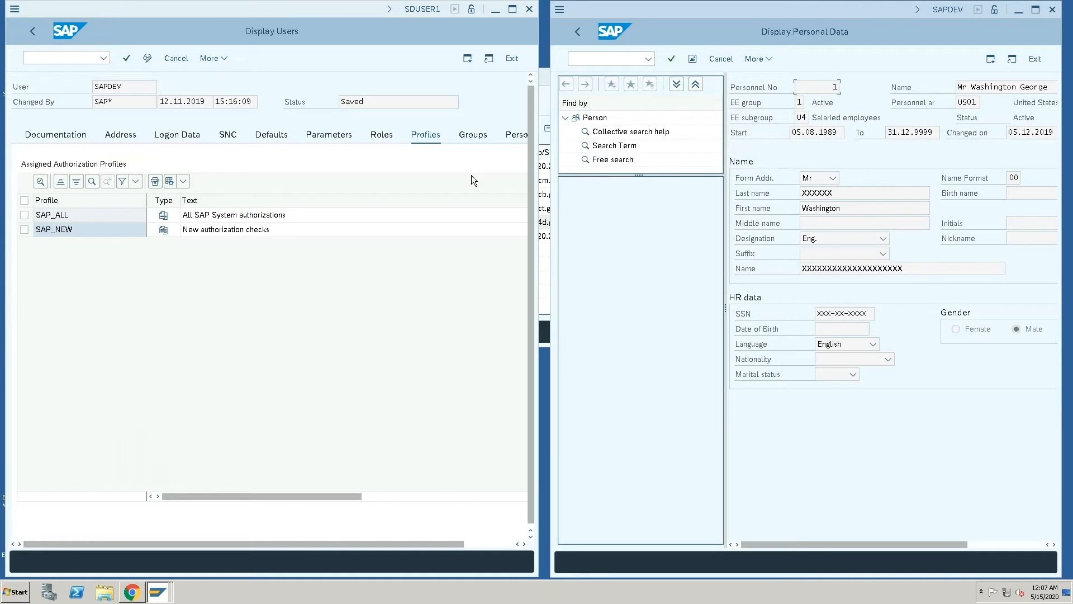
mouse_move(39, 124)
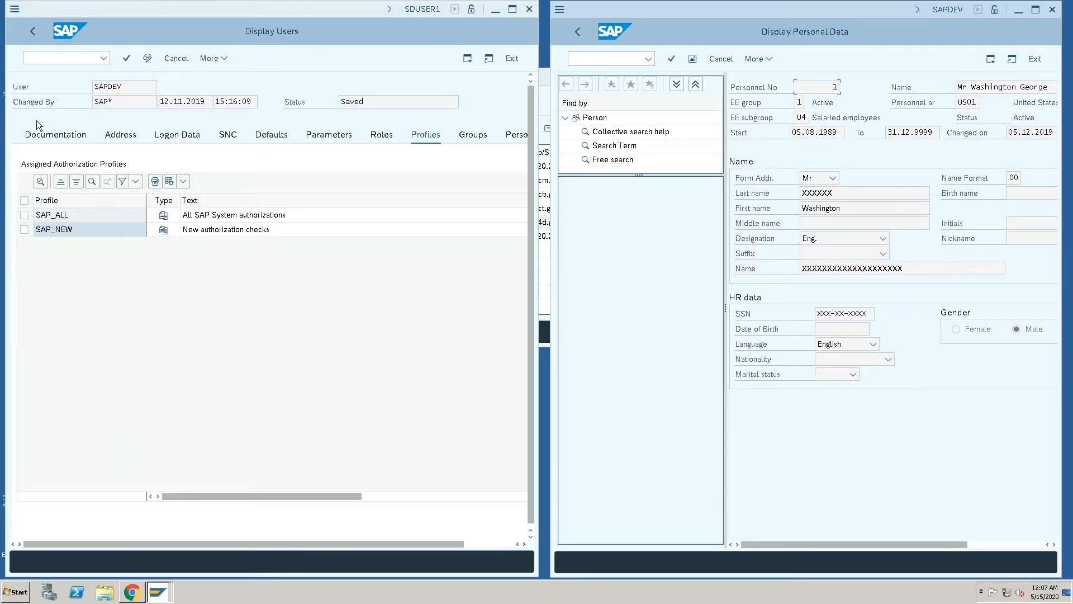
mouse_move(46, 74)
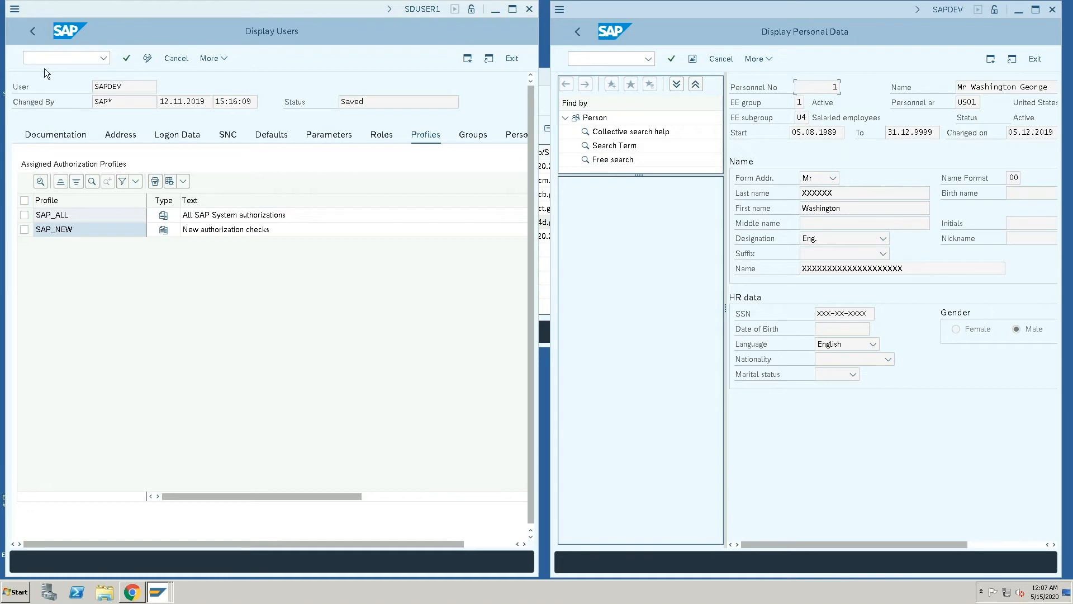
left_click(56, 58)
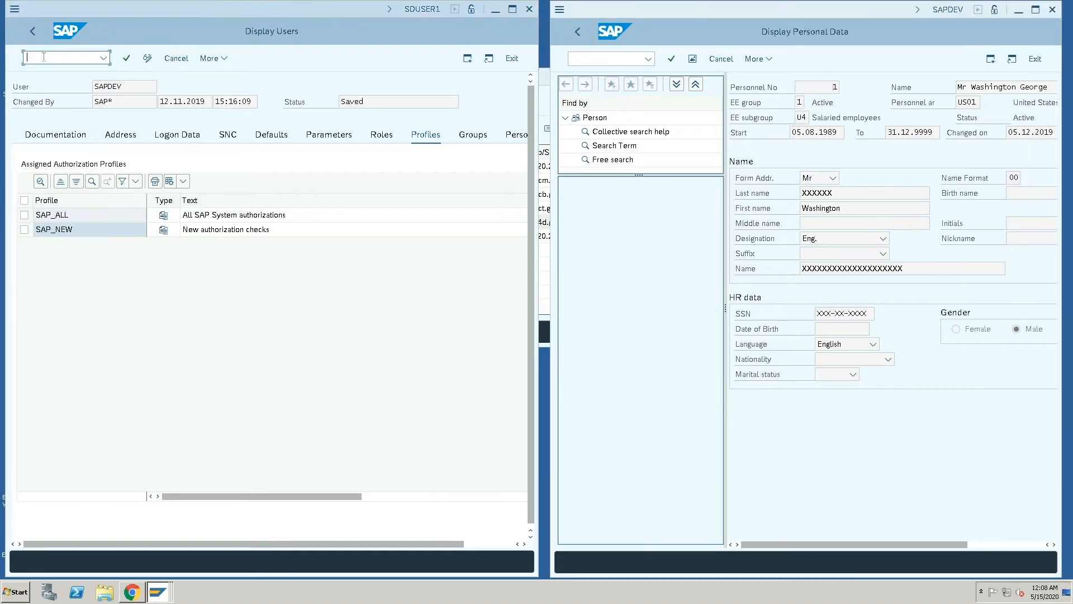
type("/n")
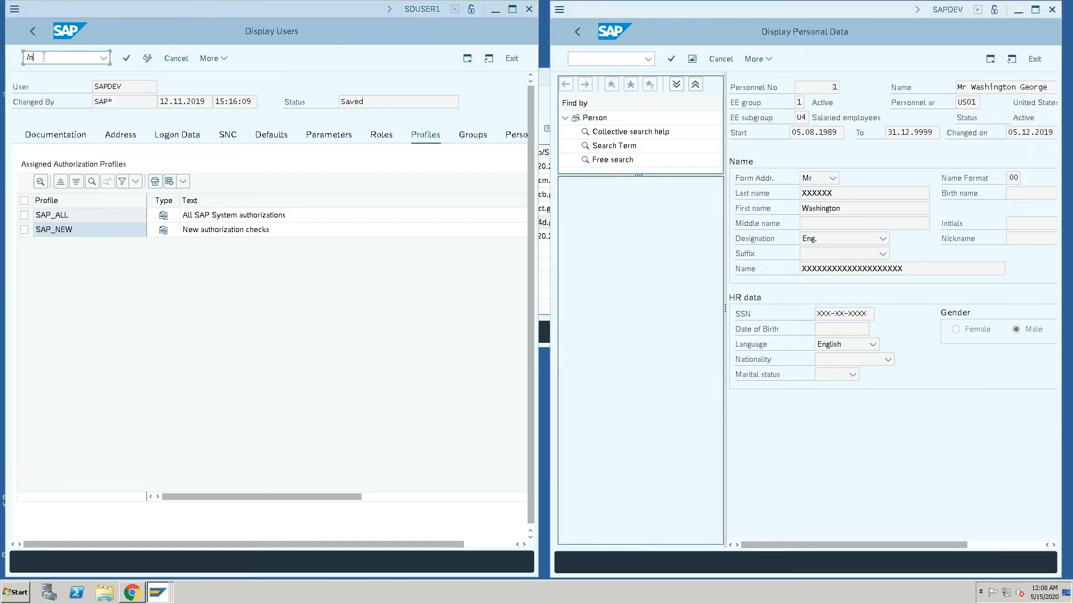
key("Enter")
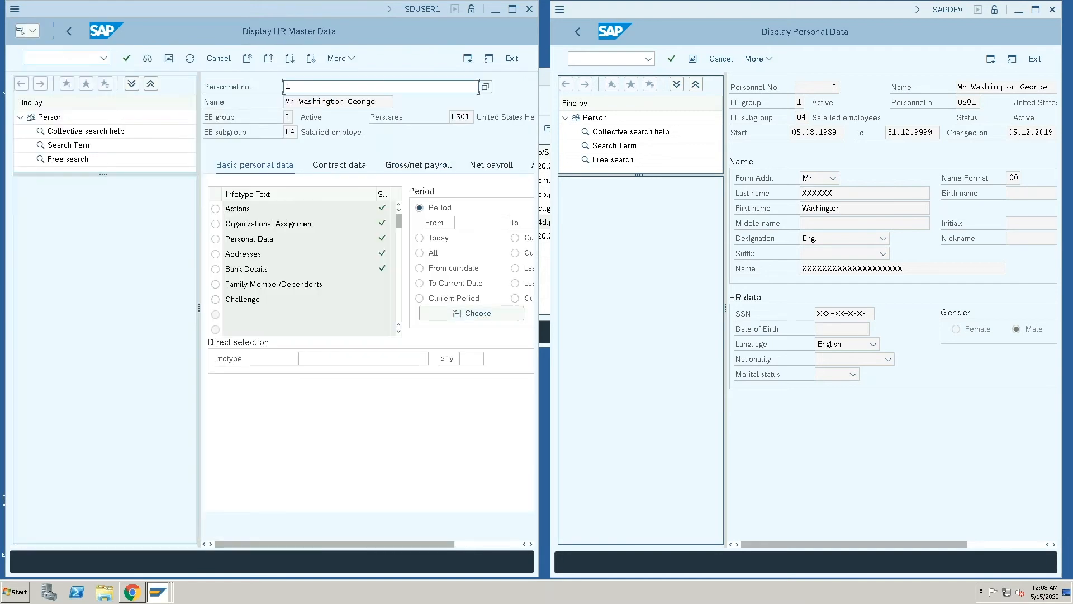
left_click(215, 239)
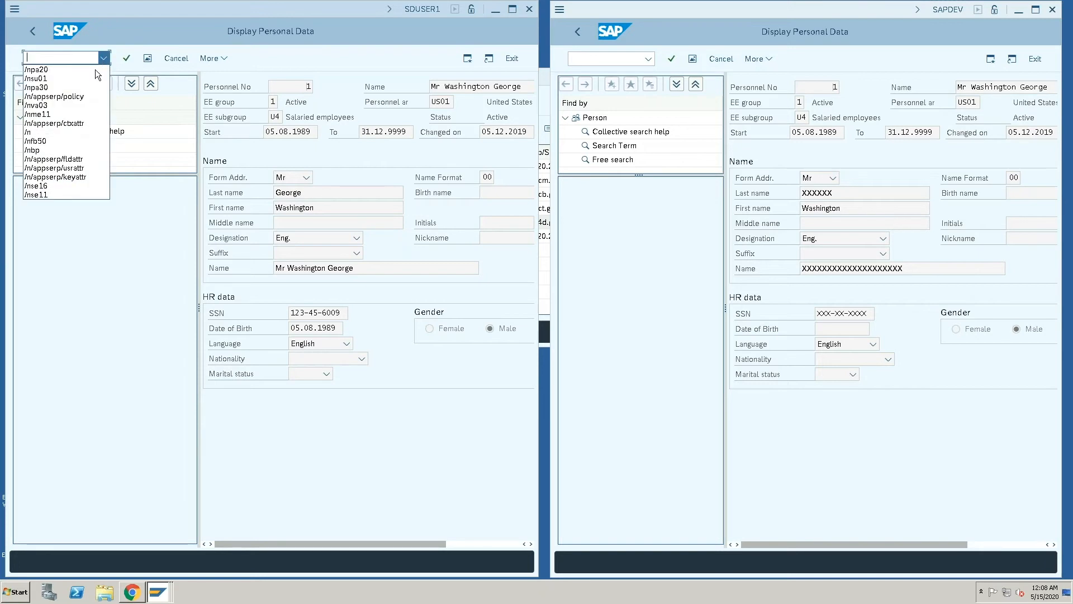
- Delete the PA20 P0001 ENAME row from the Appsian field attributes table and save
left_click(52, 168)
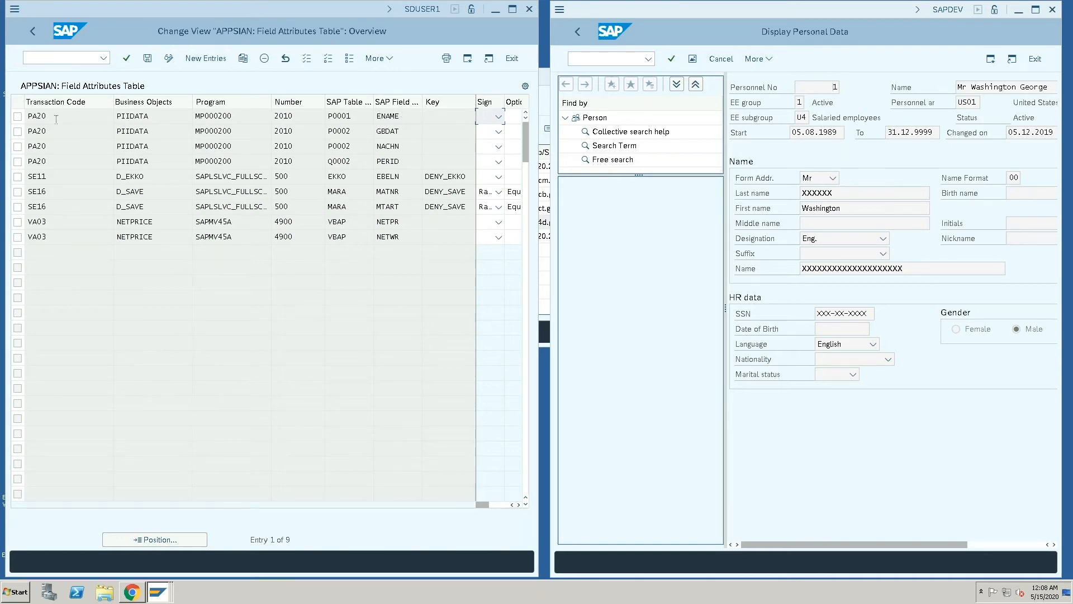
left_click(16, 116)
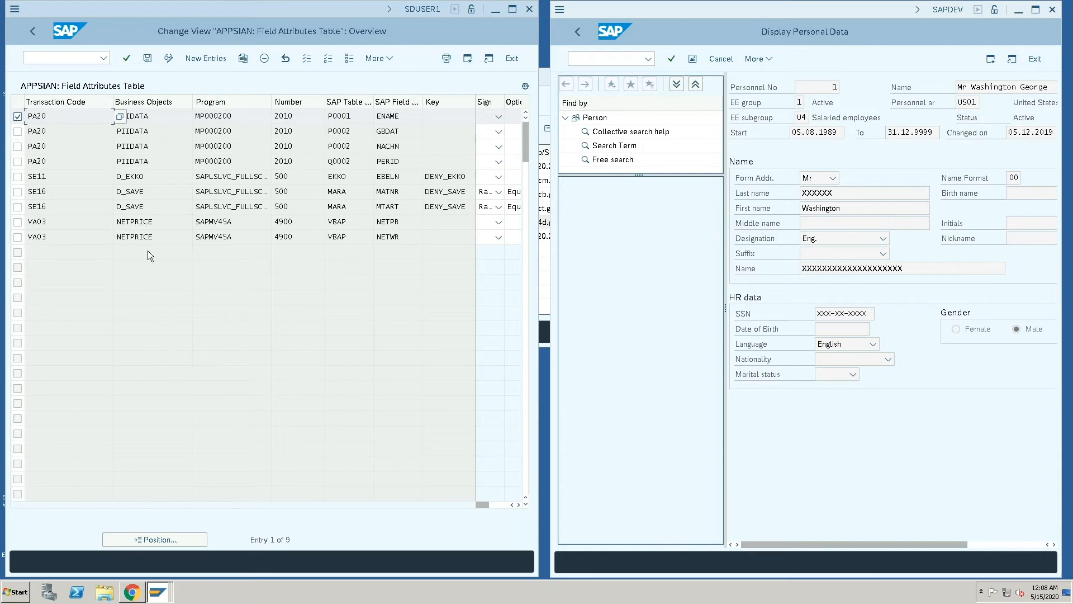
left_click(263, 59)
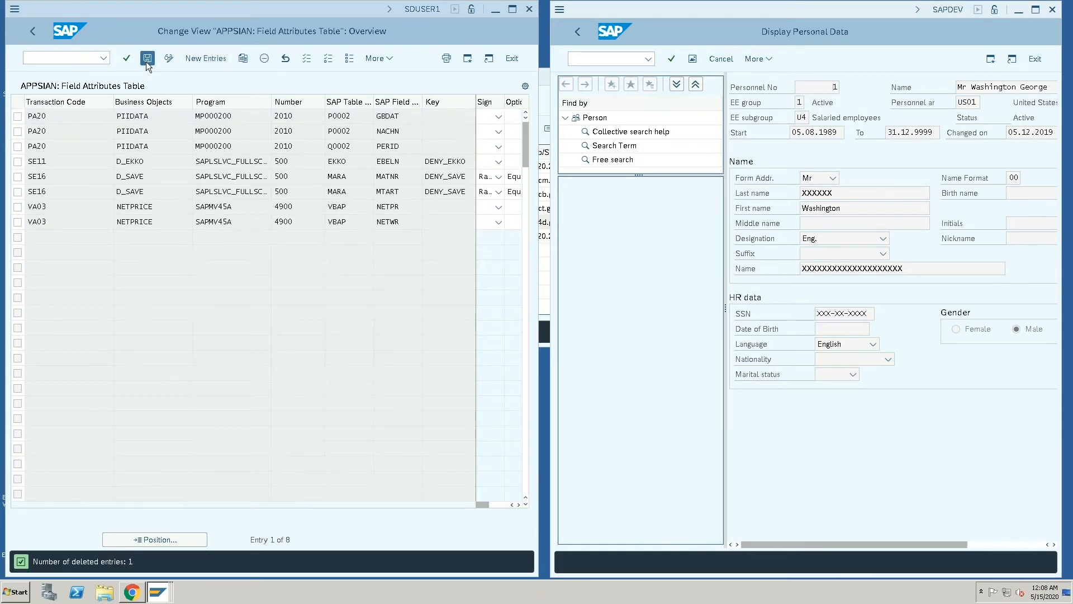
left_click(148, 58)
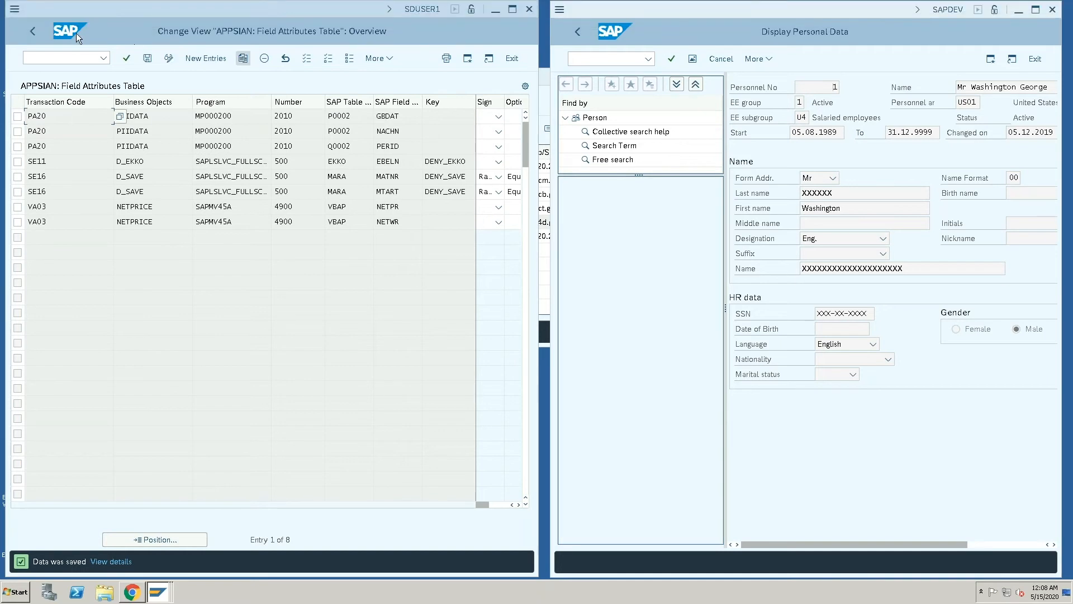
left_click(34, 31)
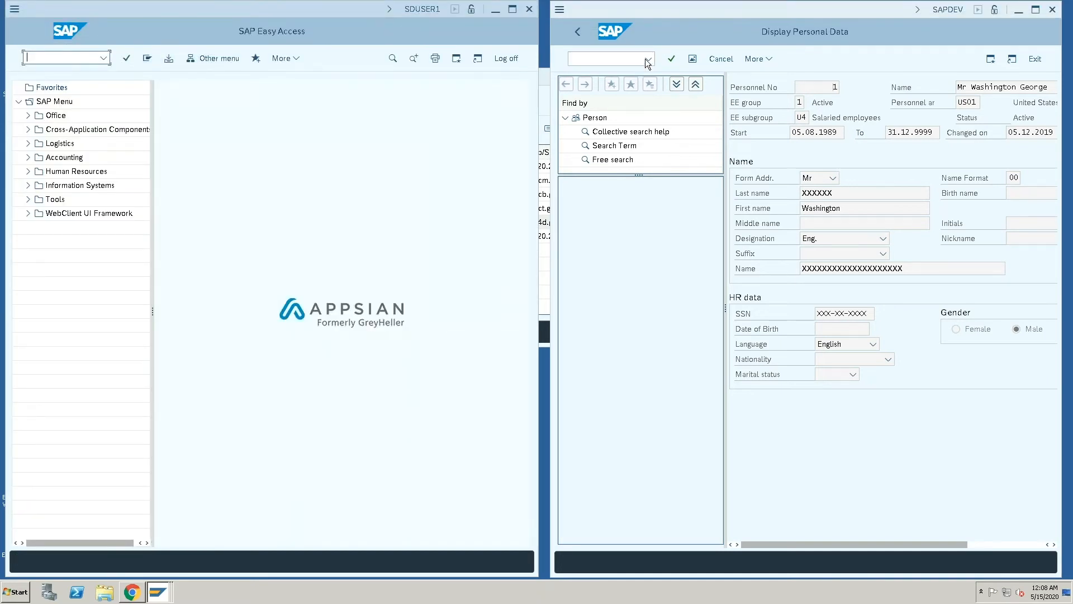
- Go back from Personal Data to the HR master data overview for personnel number 1
left_click(648, 59)
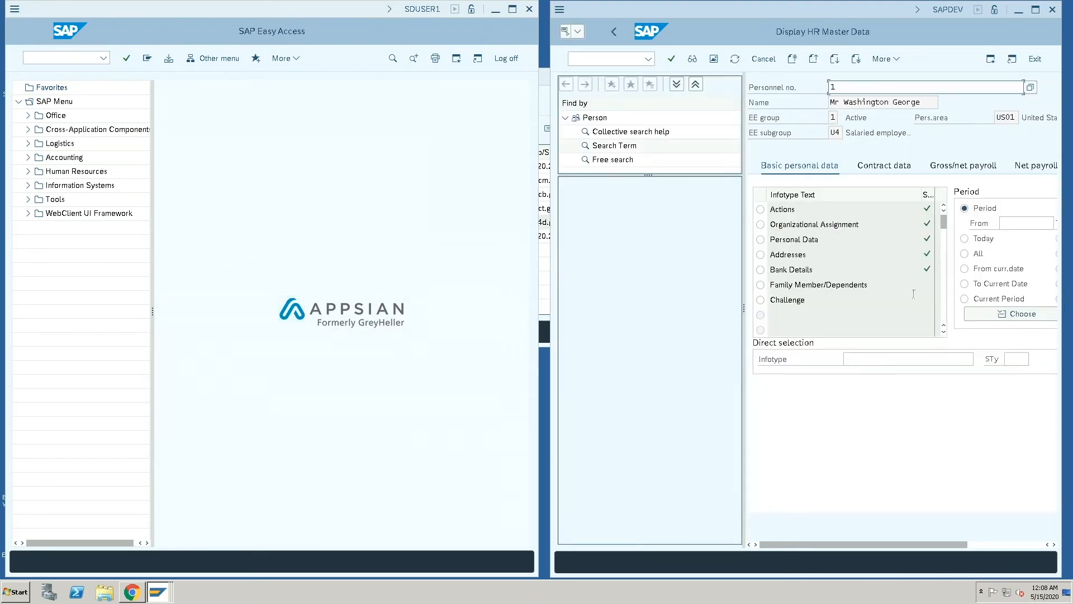
left_click(760, 239)
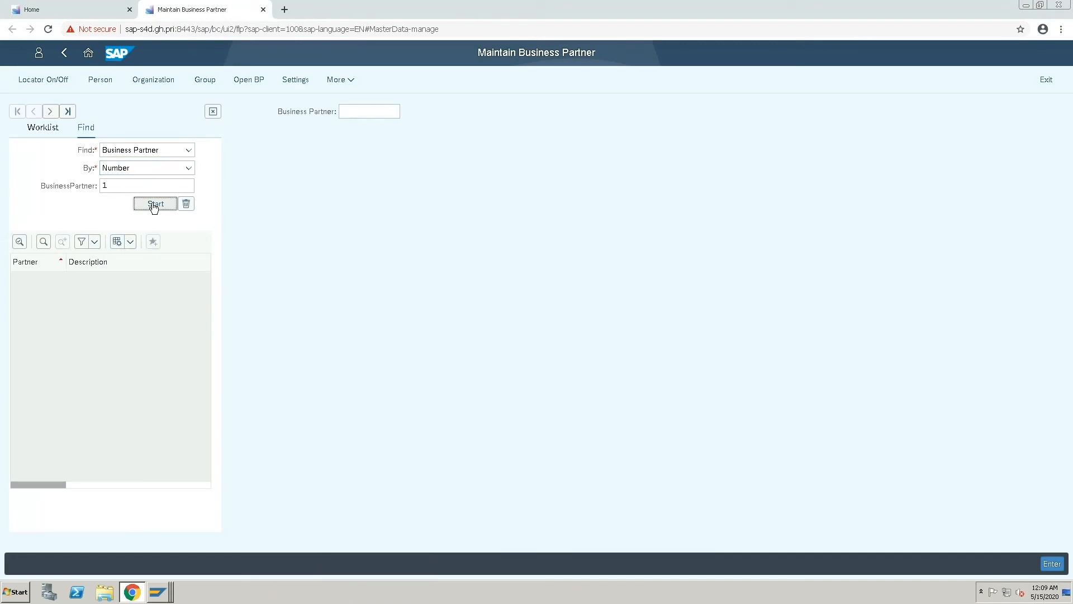
- Find business partner 1 and scroll its masked postal code, telephone and e-mail
left_click(155, 203)
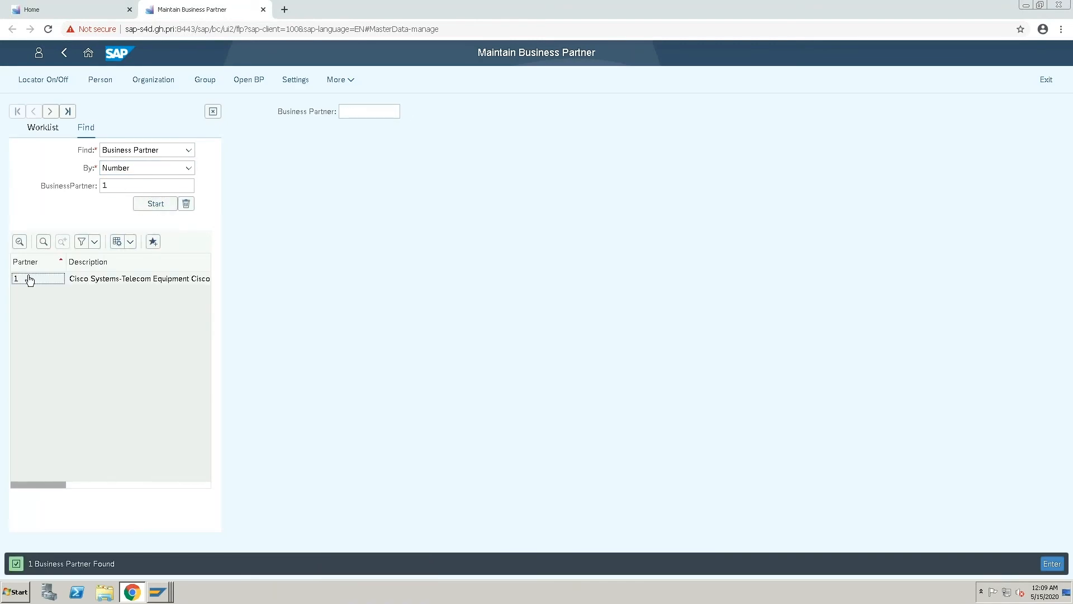
double_click(31, 278)
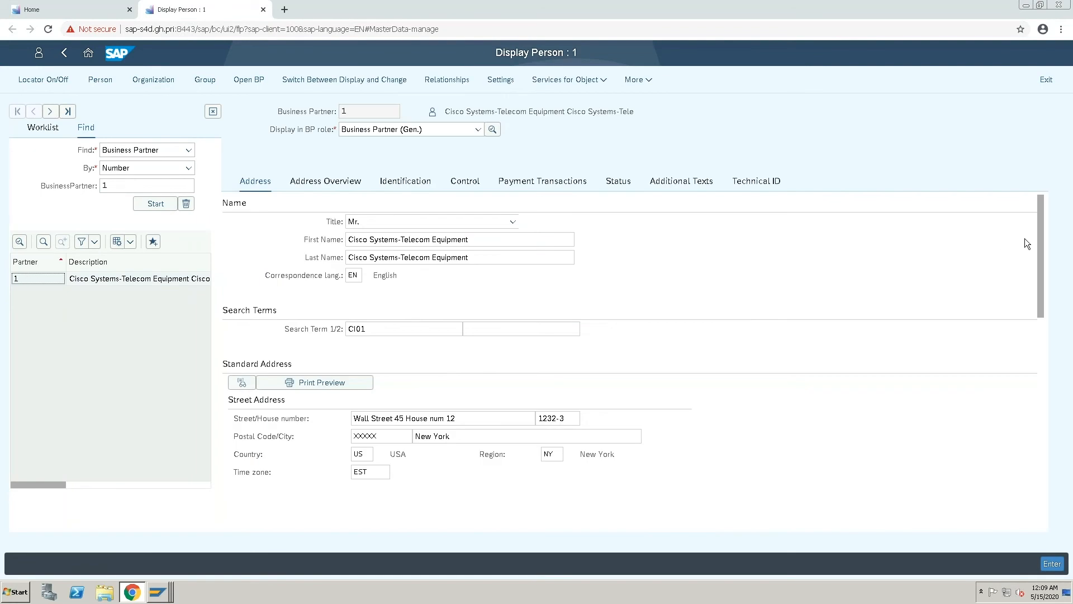
scroll("down", 3)
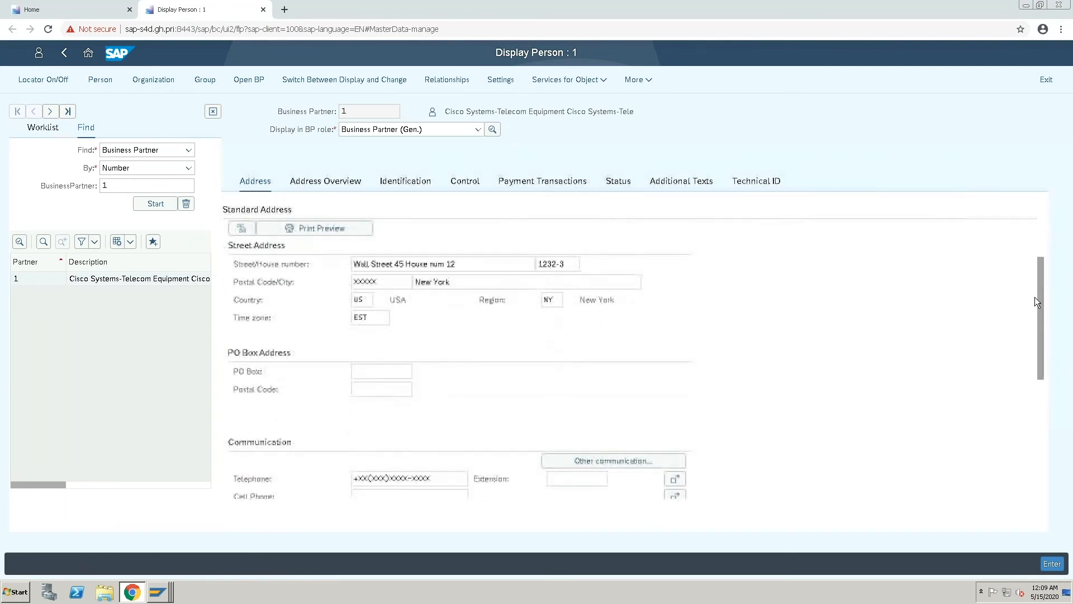
scroll("down", 3)
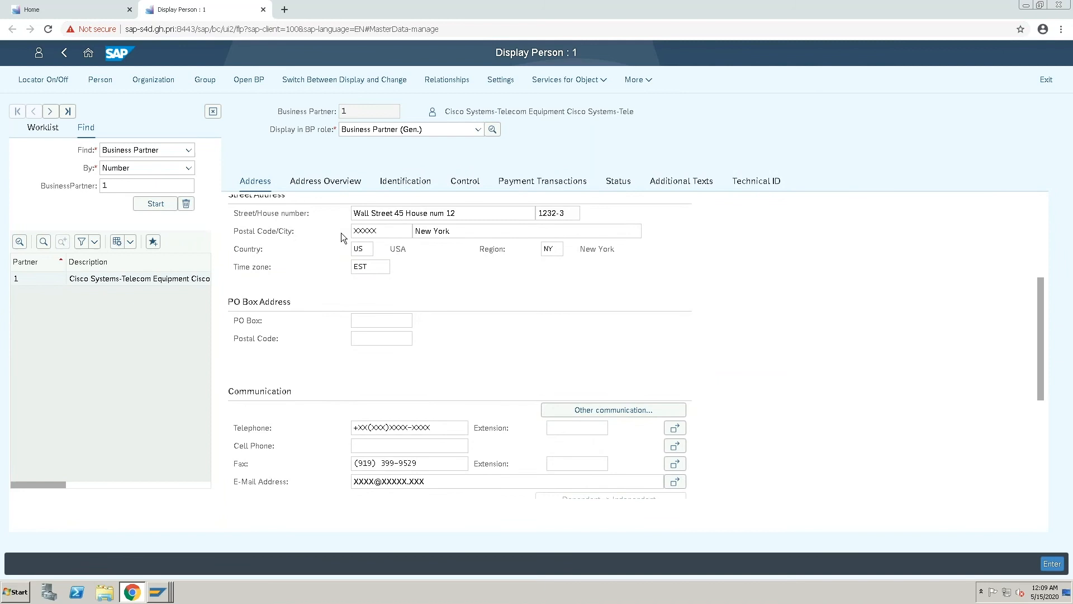
mouse_move(305, 239)
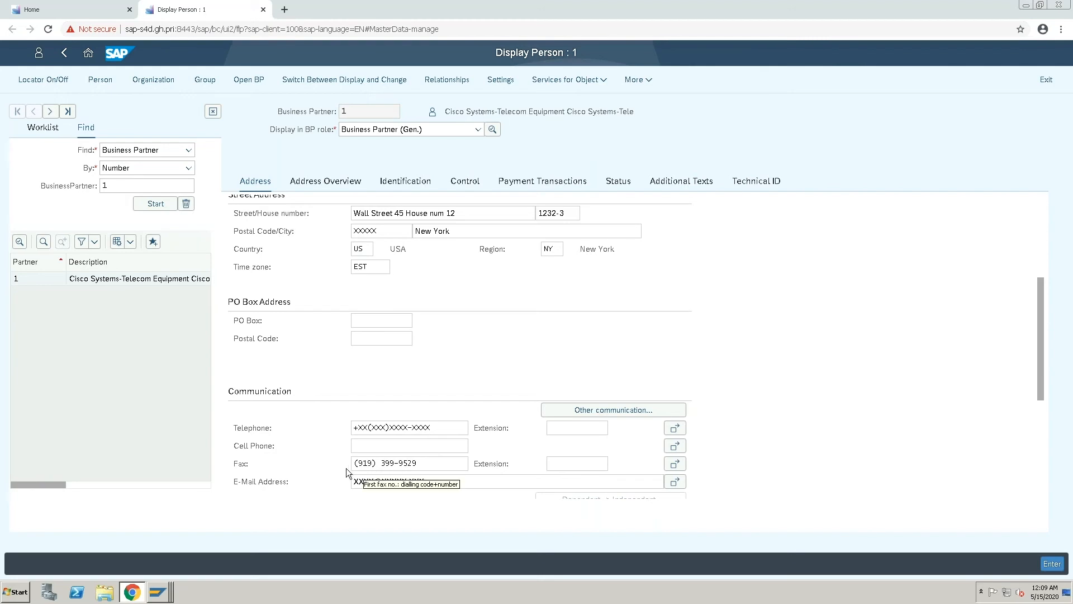
mouse_move(395, 416)
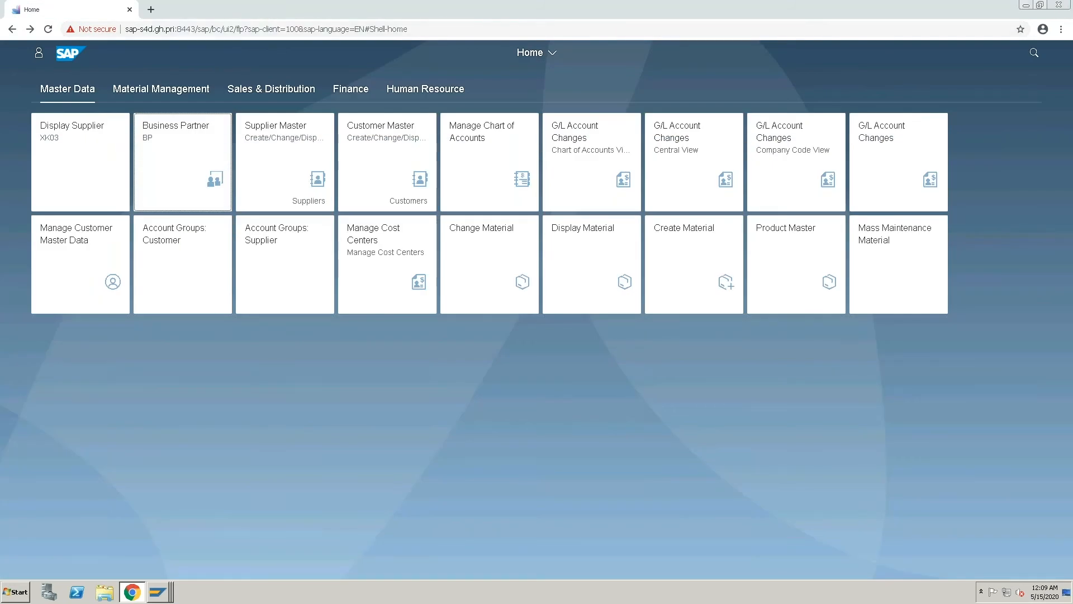
mouse_move(996, 29)
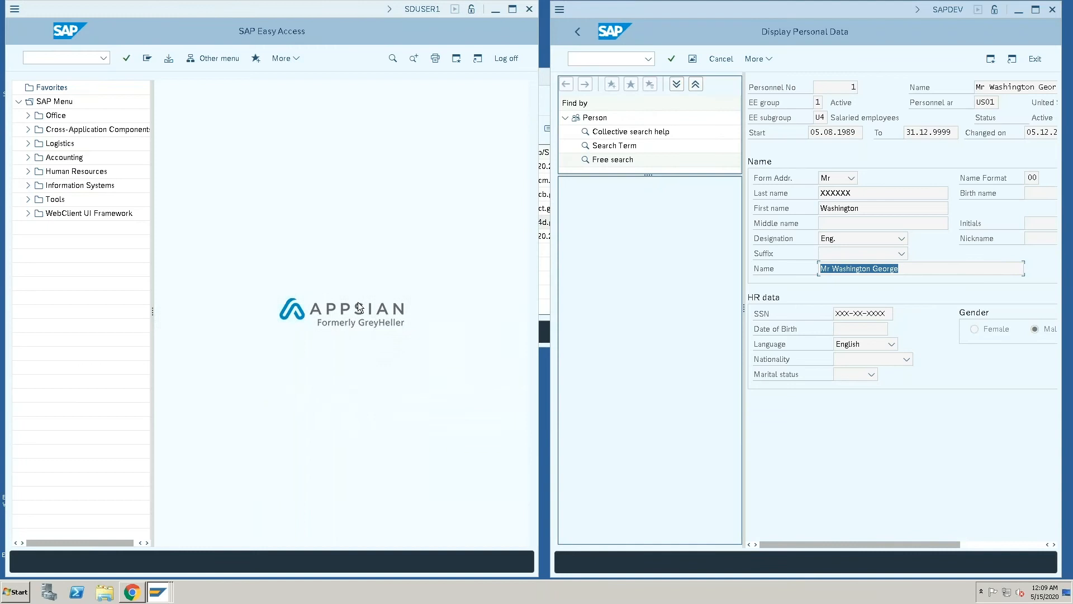
- Set the DENY_DATE High value to 20200501 and save the context attributes table
left_click(158, 591)
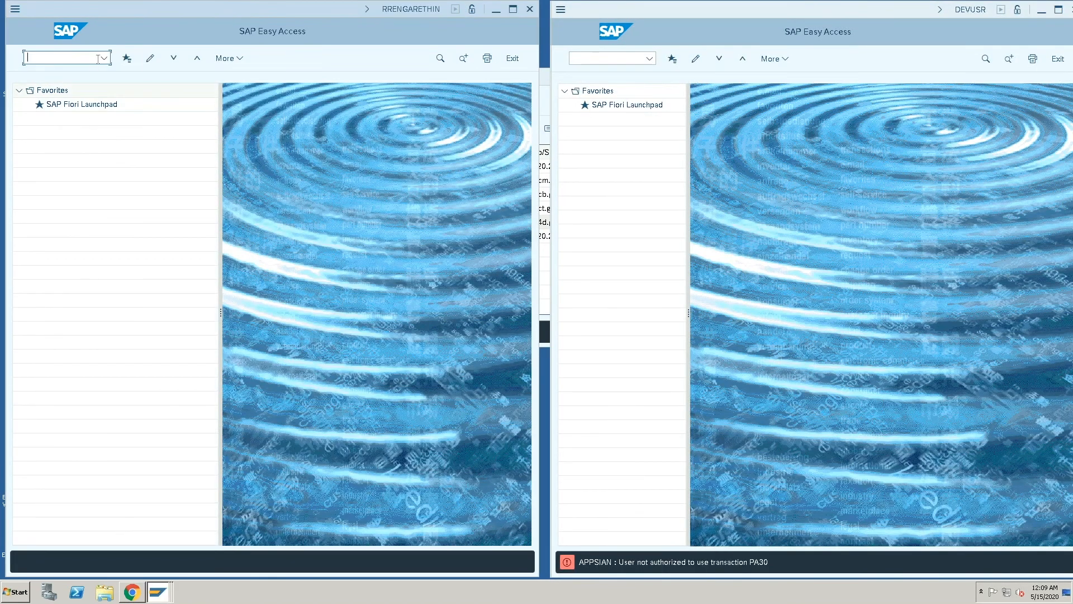
left_click(102, 58)
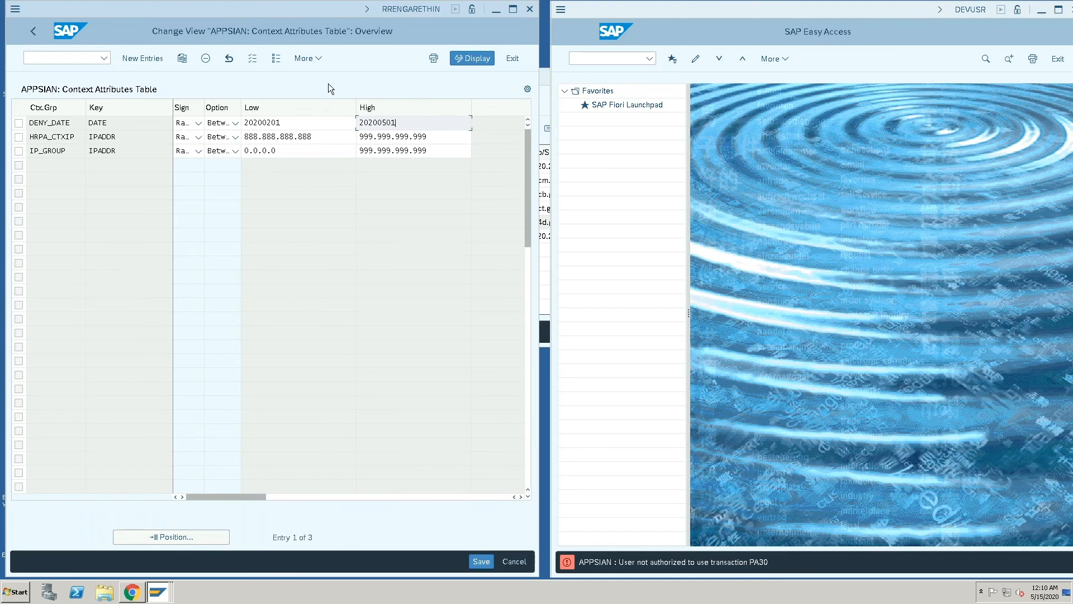
left_click(481, 561)
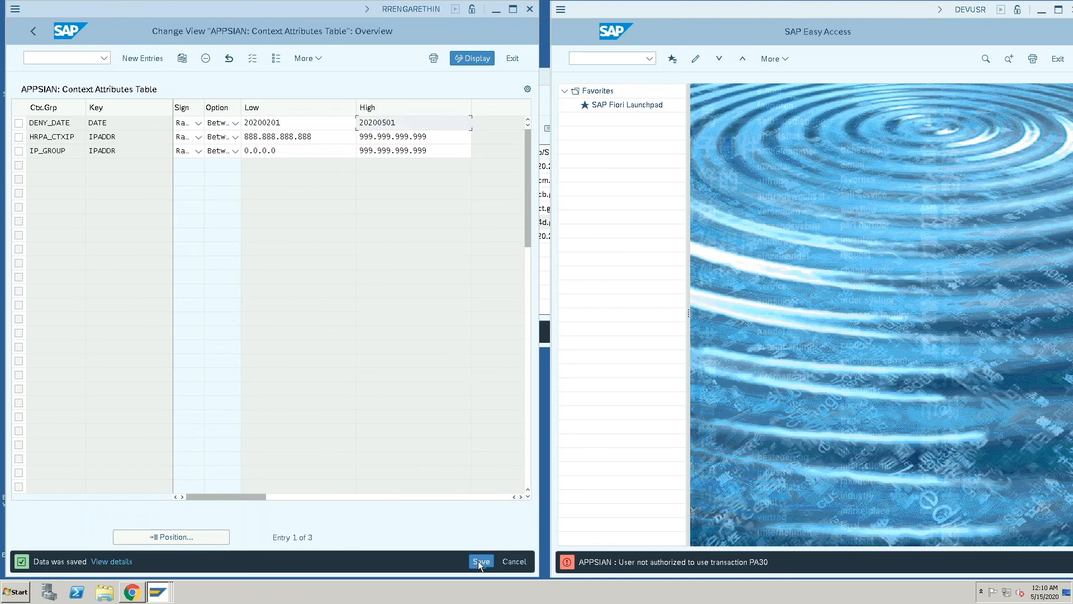
mouse_move(130, 595)
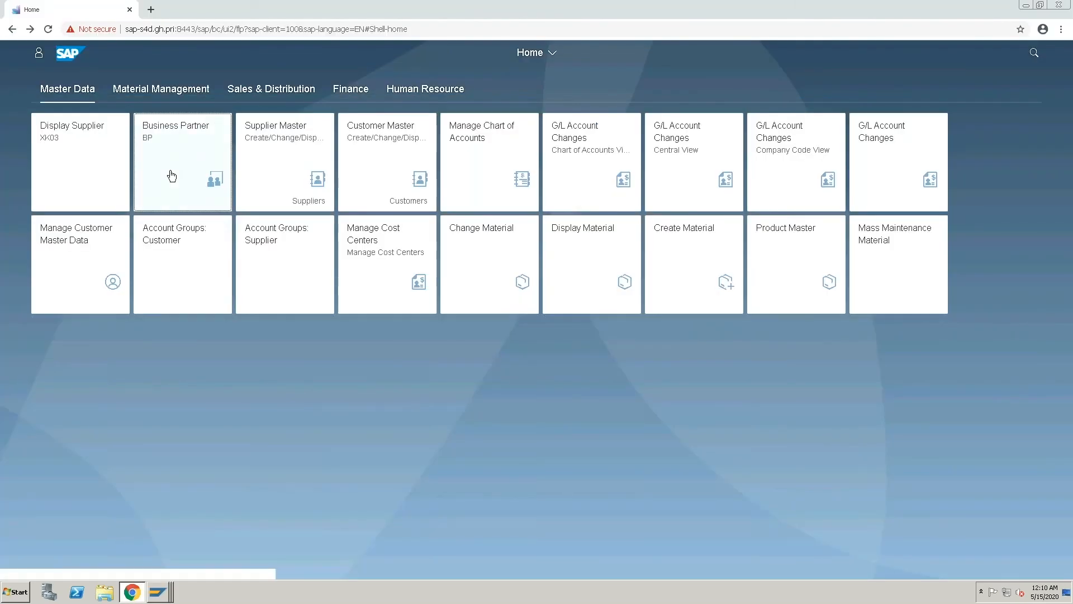
- Reopen business partner 1 via the Business Partner tile and scroll its unmasked address details
left_click(182, 167)
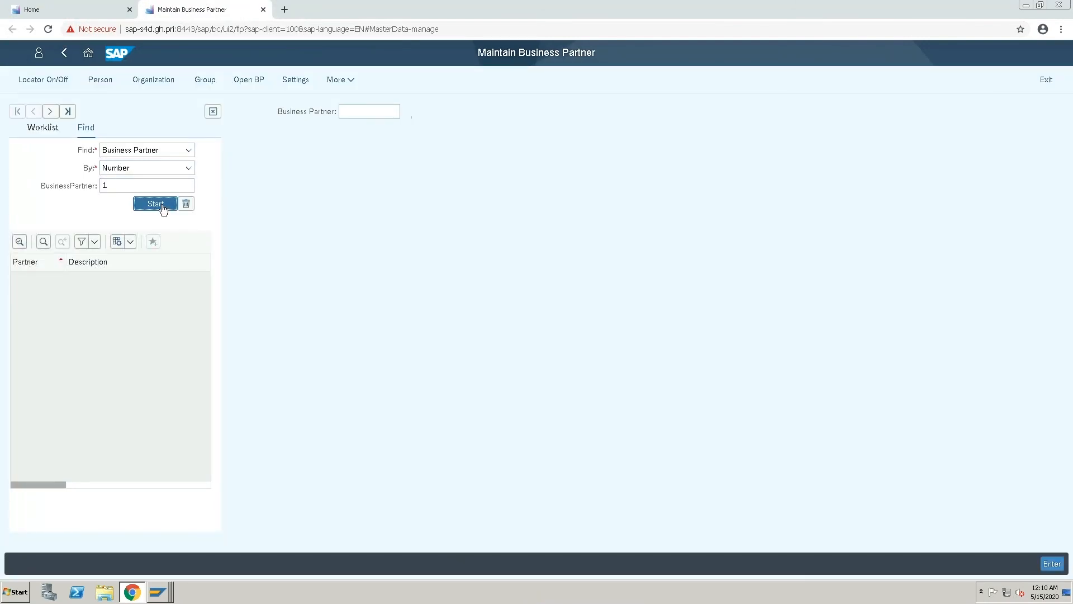
left_click(154, 203)
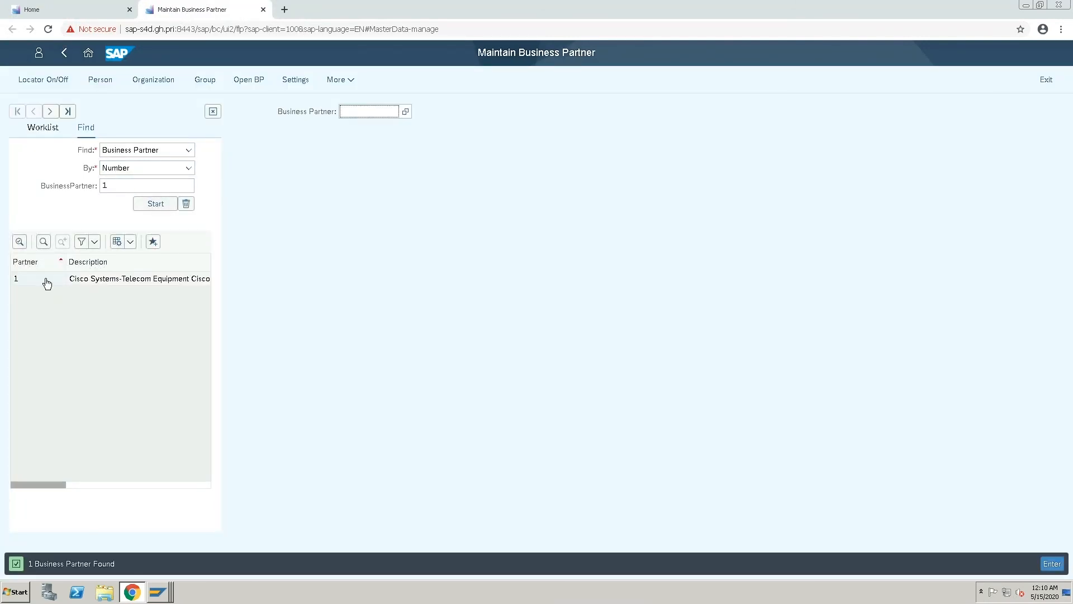
double_click(53, 279)
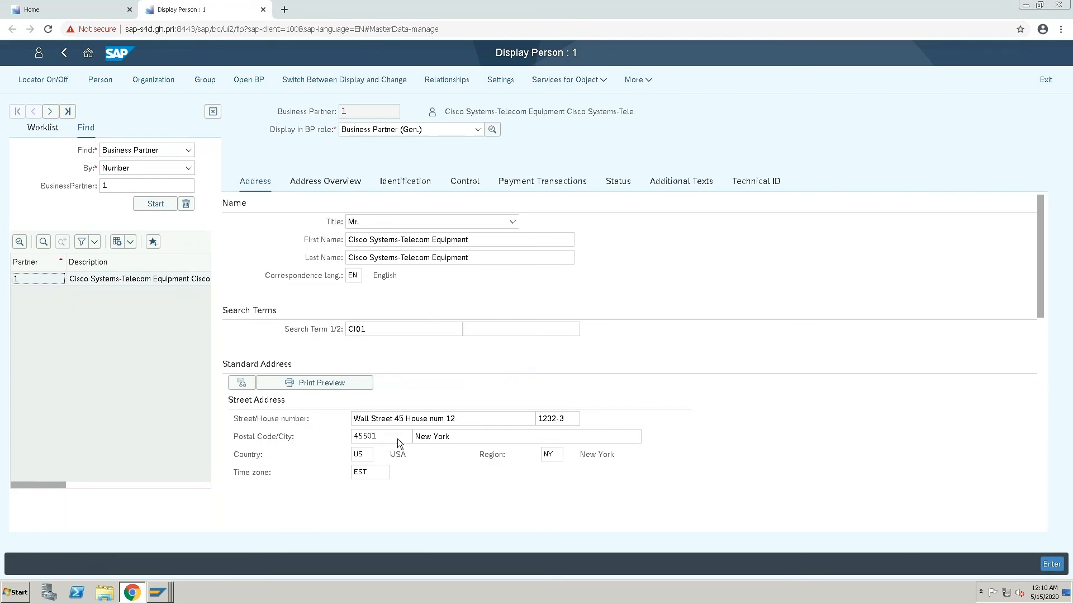
scroll("down", 3)
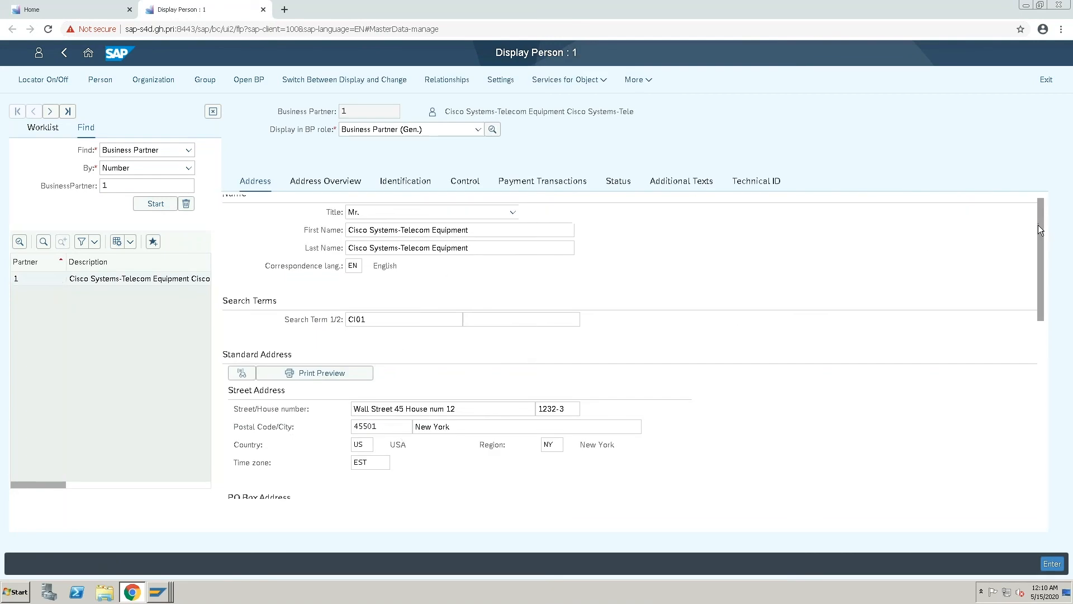
scroll("down", 3)
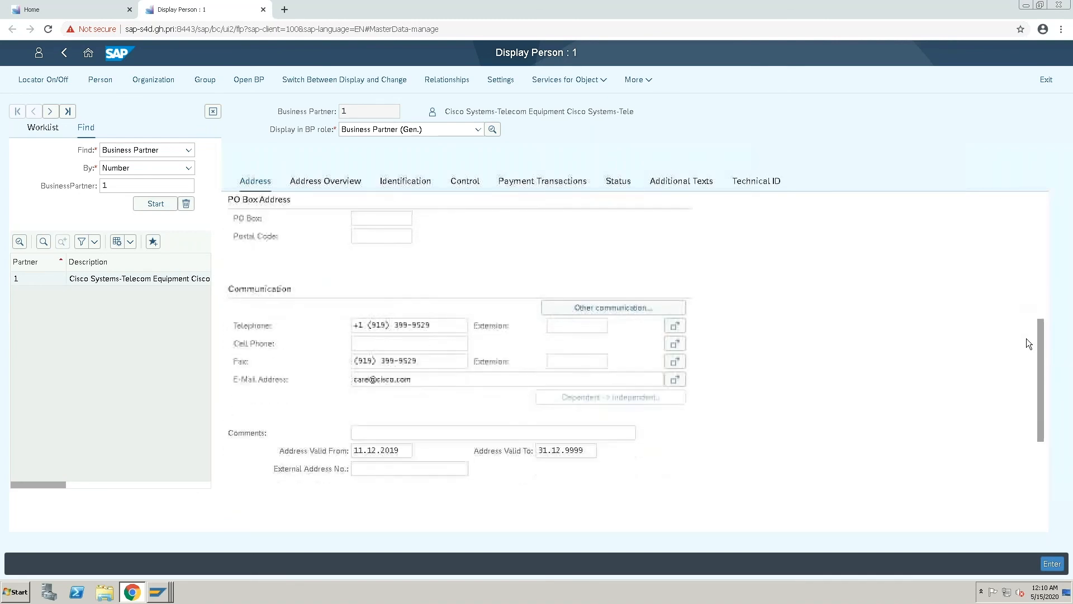
scroll("down", 3)
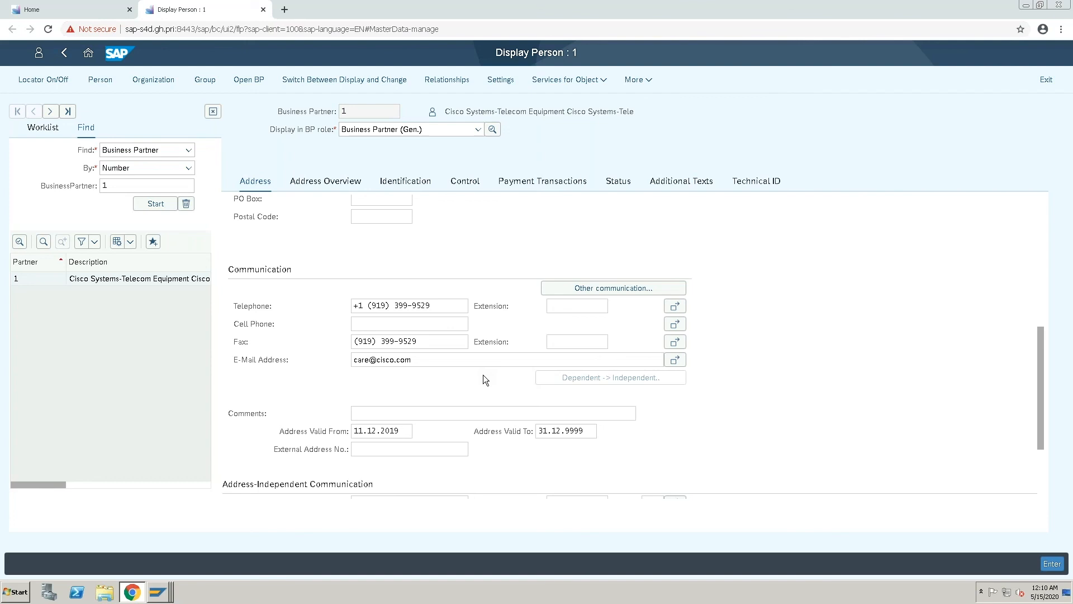
mouse_move(470, 380)
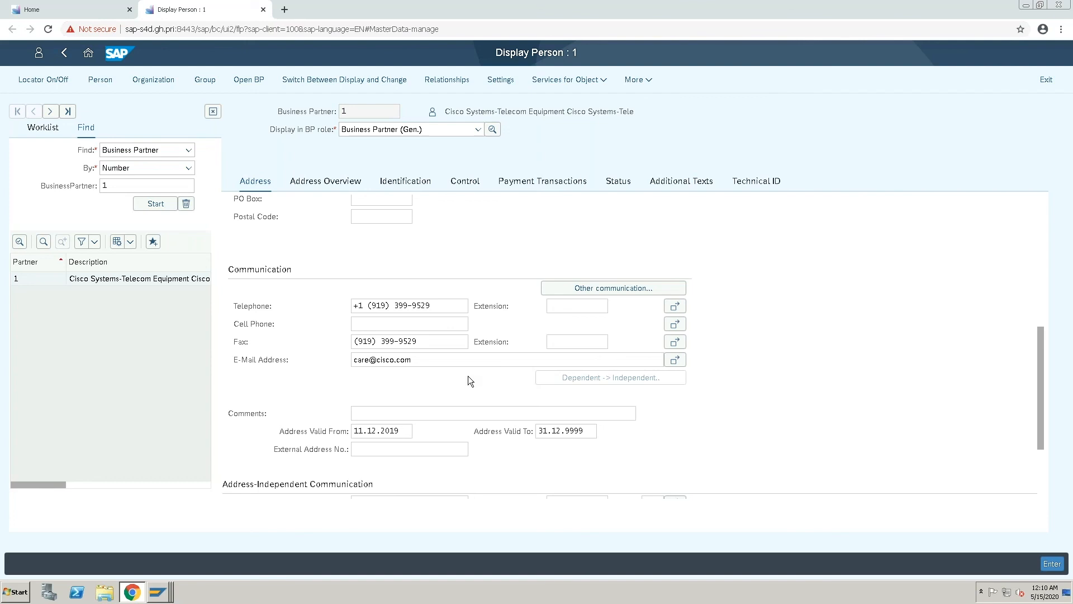
mouse_move(548, 198)
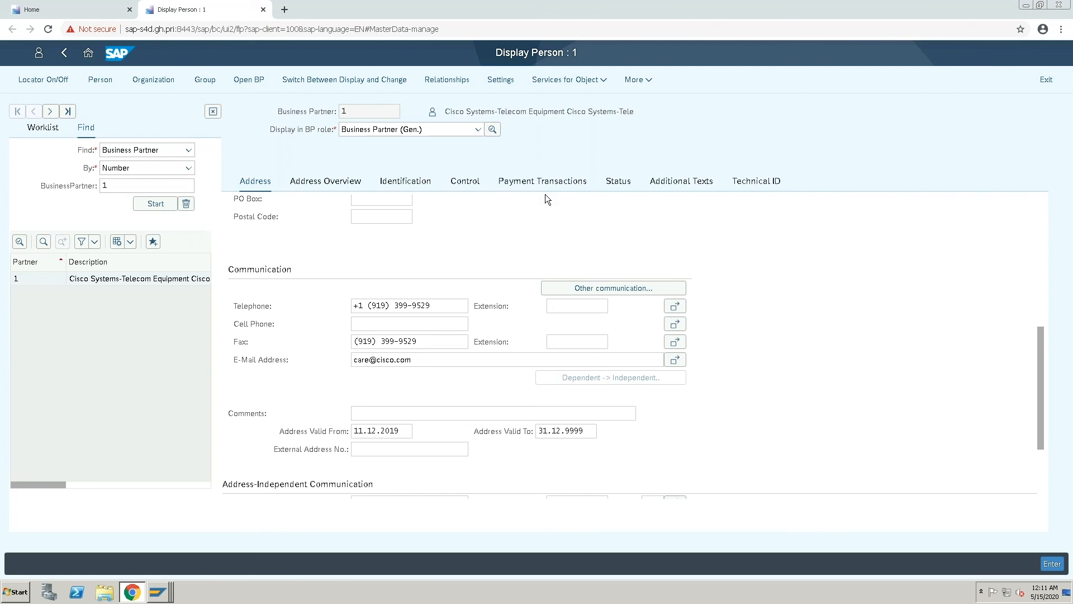
mouse_move(848, 55)
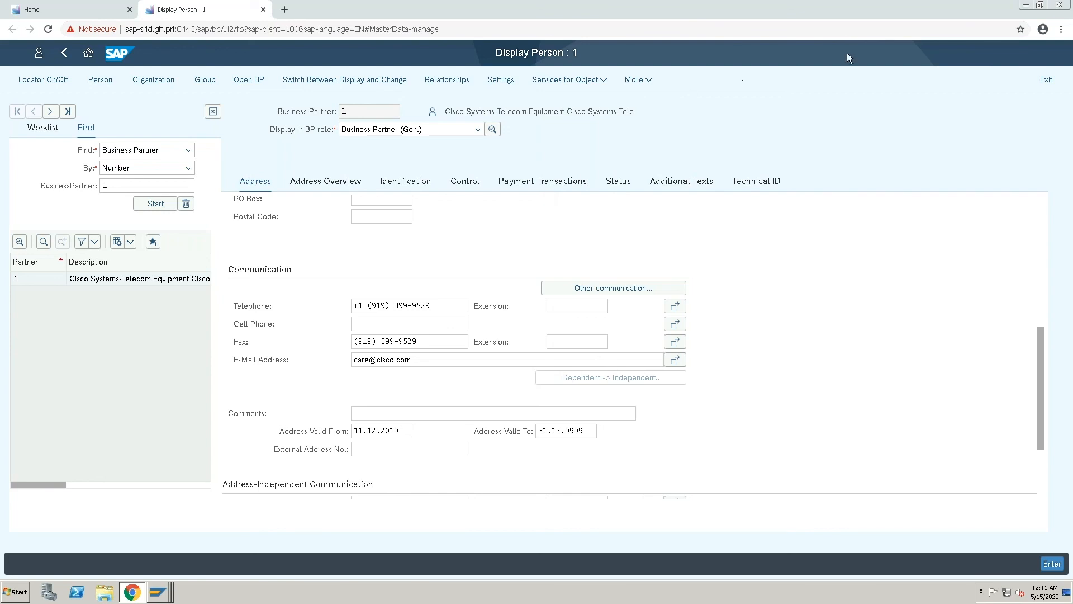